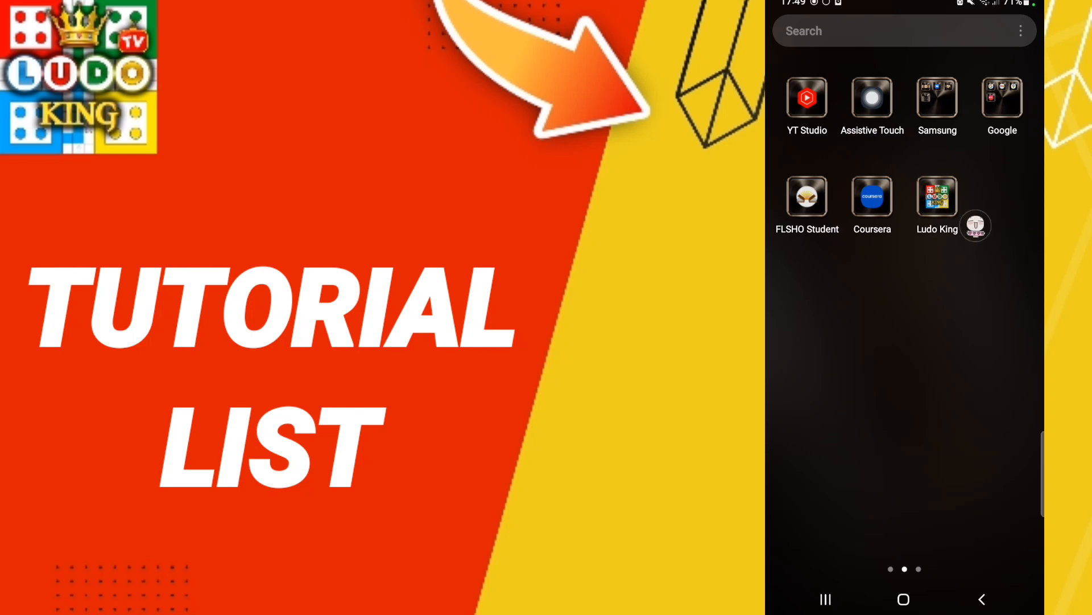
# Step: Launch Ludo King and reach its Settings How to Play? tutorial list
pyautogui.moveTo(976, 226); pyautogui.dragTo(1017, 307)
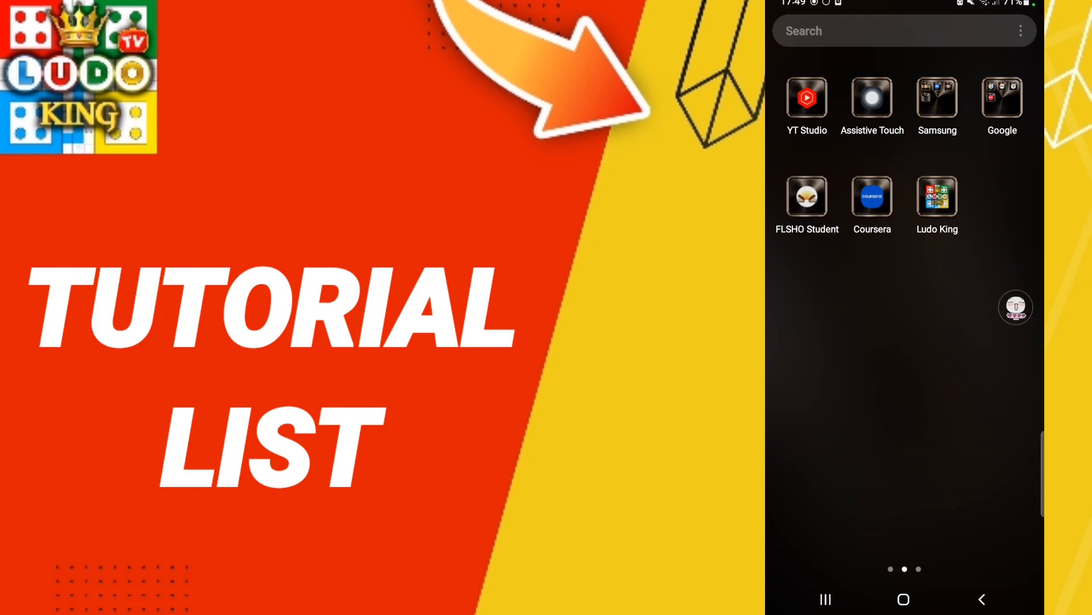
pyautogui.click(938, 197)
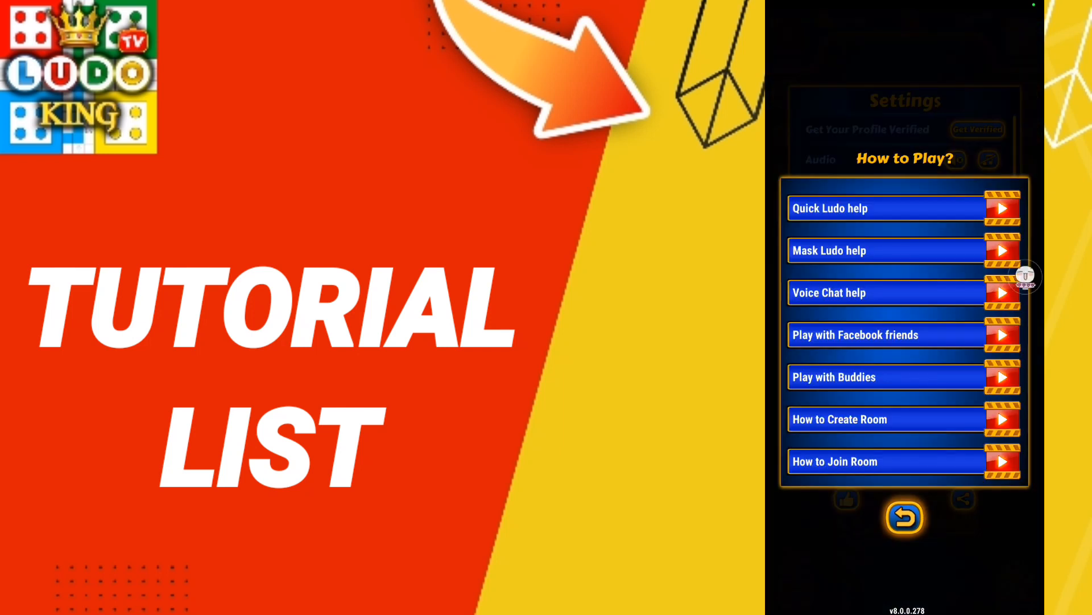
# Step: Scroll down the How to Play? list to Block Chat & Emojis and Team Up mode help
pyautogui.scroll(-3)
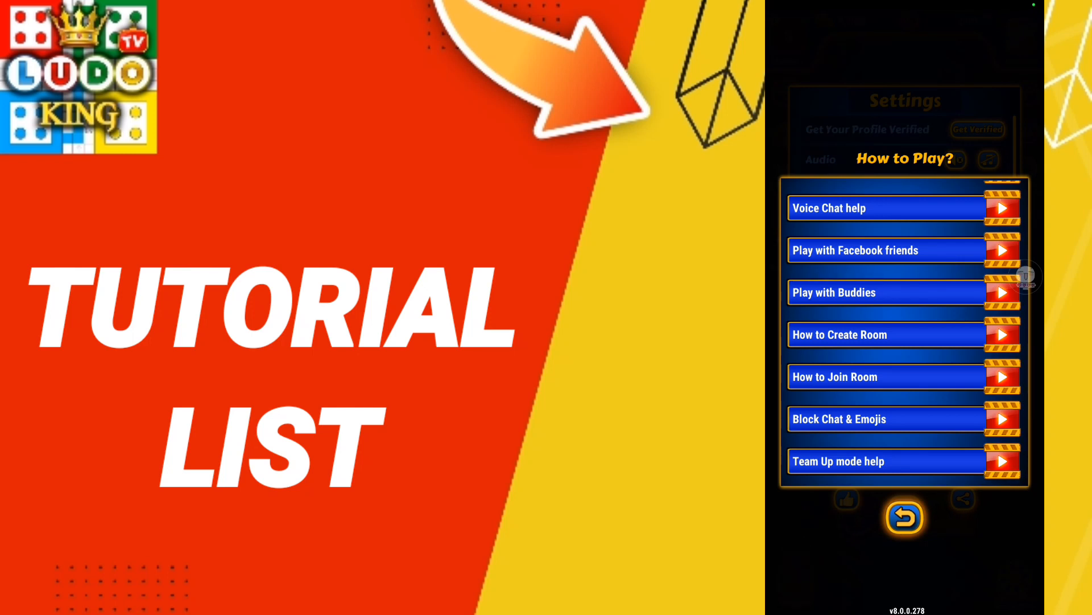
pyautogui.scroll(-3)
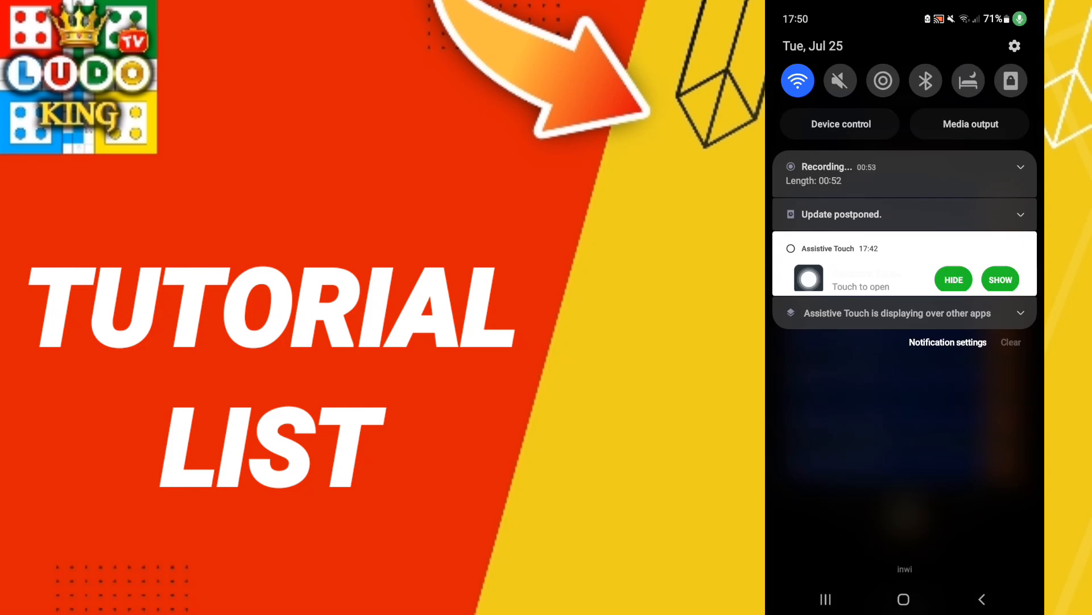